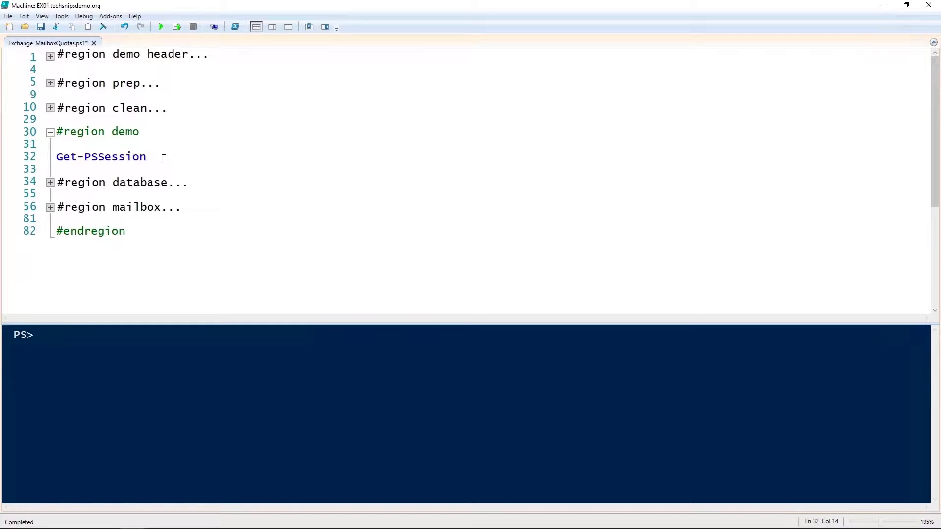
# - Confirm the Exchange remote session is open and expand the database region of the script
pyautogui.press('F8')
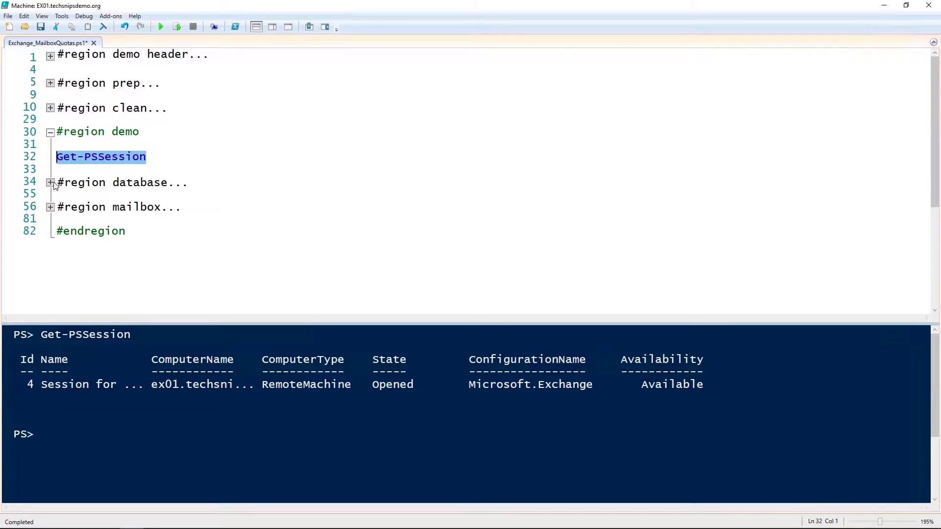
pyautogui.click(50, 183)
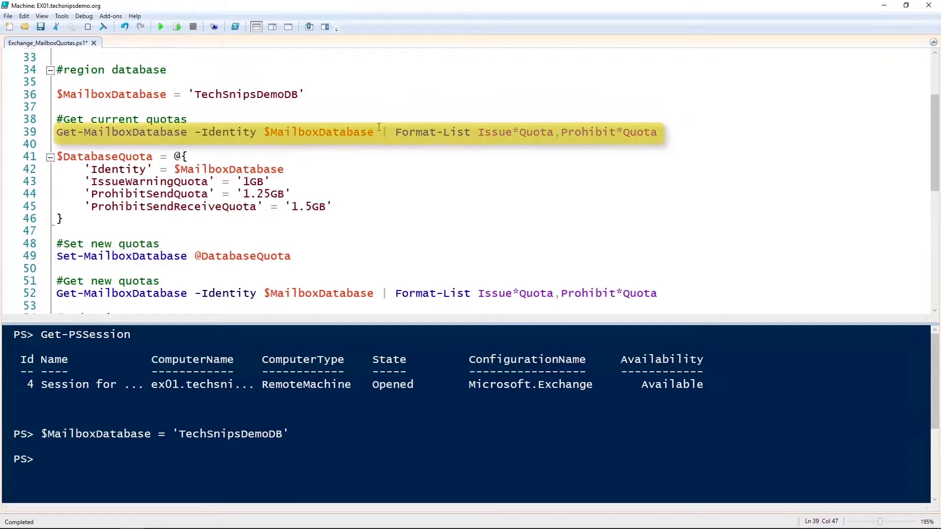
# - Show the database quotas as Unlimited, then apply 1GB, 1.25GB and 1.5GB quotas
pyautogui.click(376, 132)
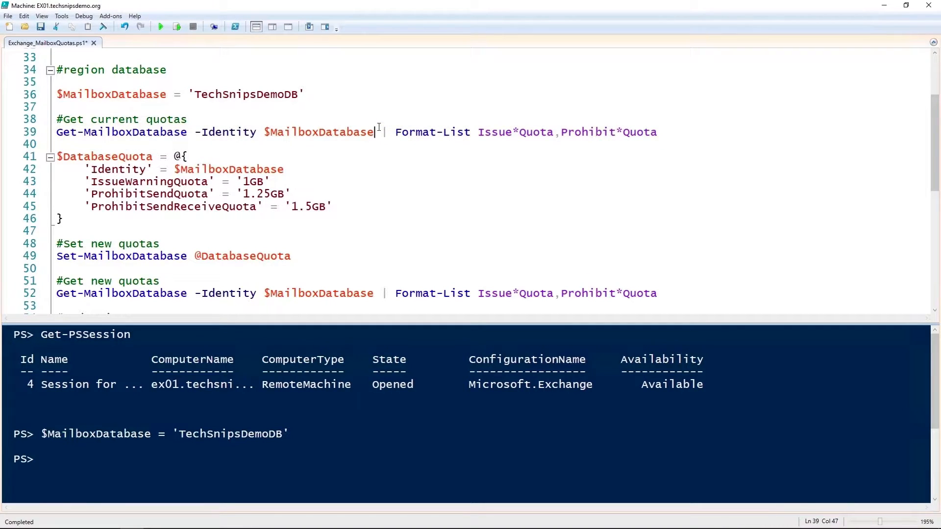
pyautogui.click(176, 27)
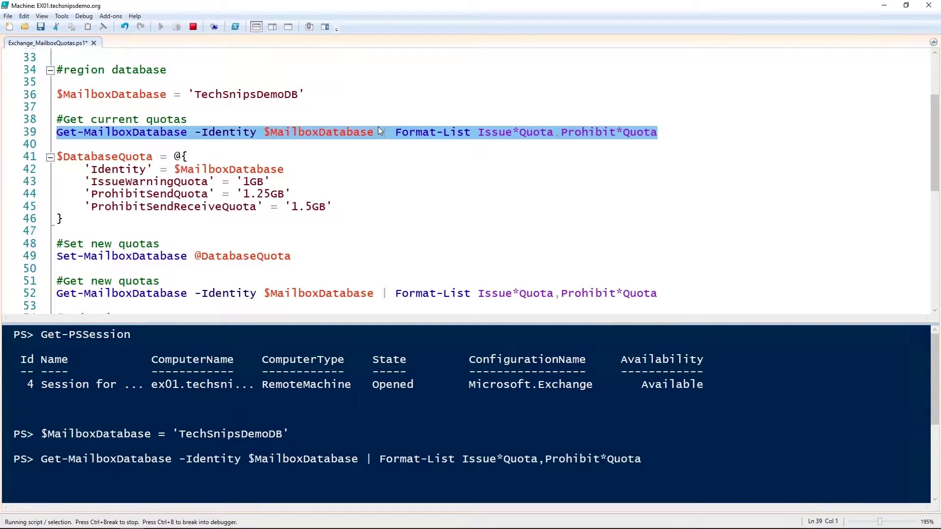
pyautogui.click(176, 27)
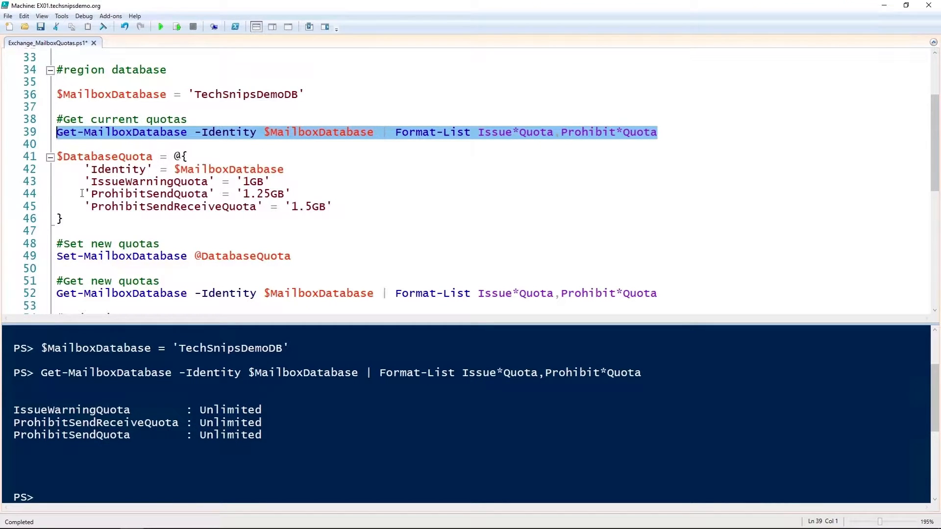
pyautogui.click(61, 218)
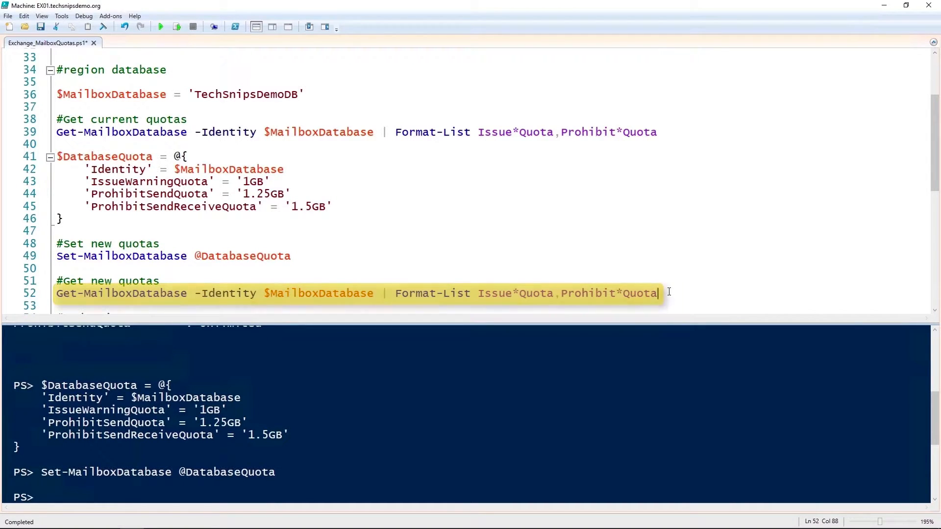
# - Read back TechSnipsDemoDB quotas (1 GB, 1.25 GB, 1.5 GB) and scroll to the mailbox region
pyautogui.press('F8')
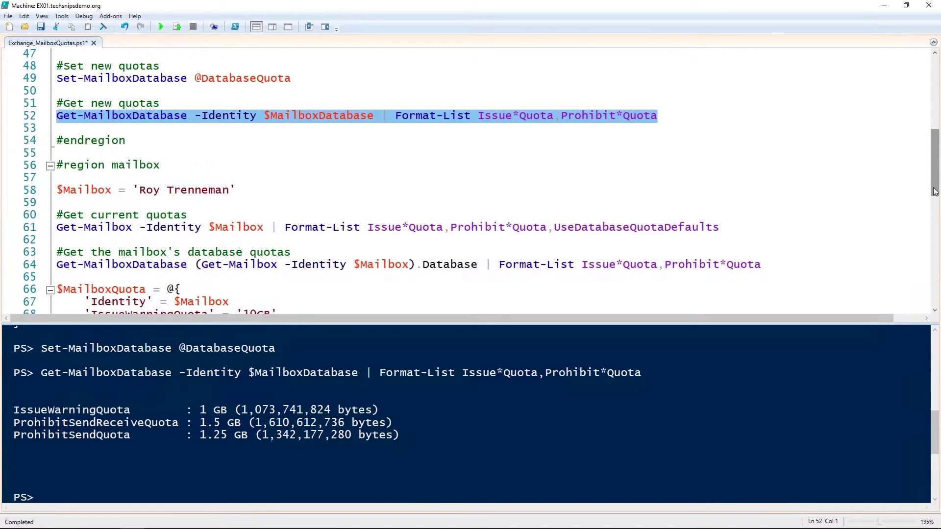
pyautogui.scroll(-3)
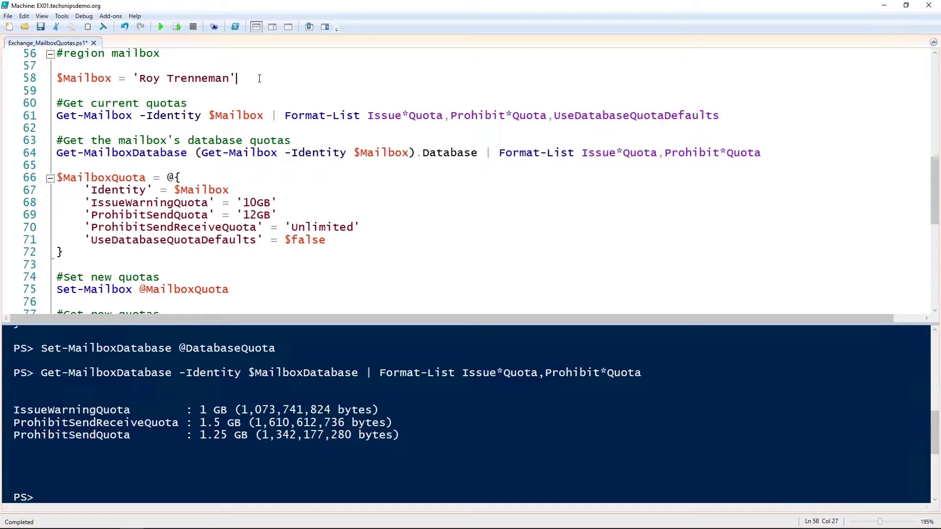
# - Store the target mailbox name and show its database quotas of 1 GB, 1.25 GB, 1.5 GB
pyautogui.tripleClick(144, 78)
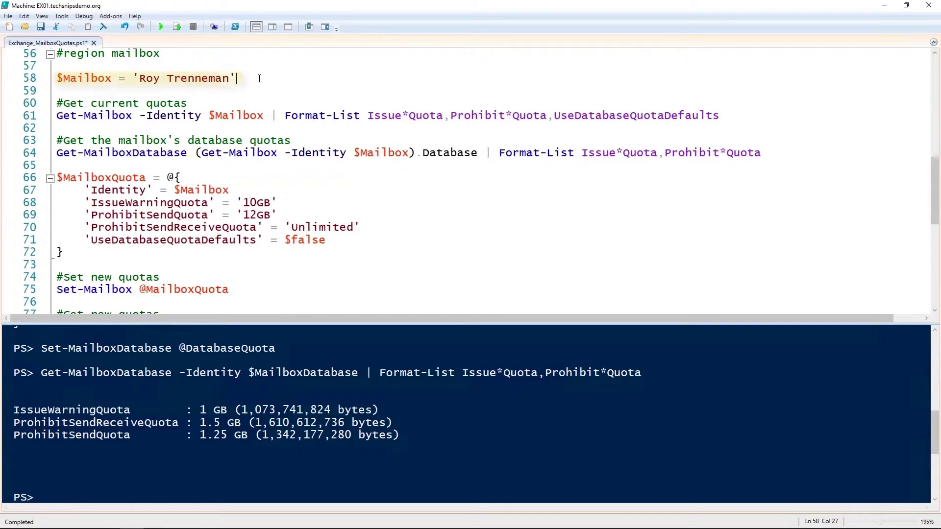
pyautogui.press('F8')
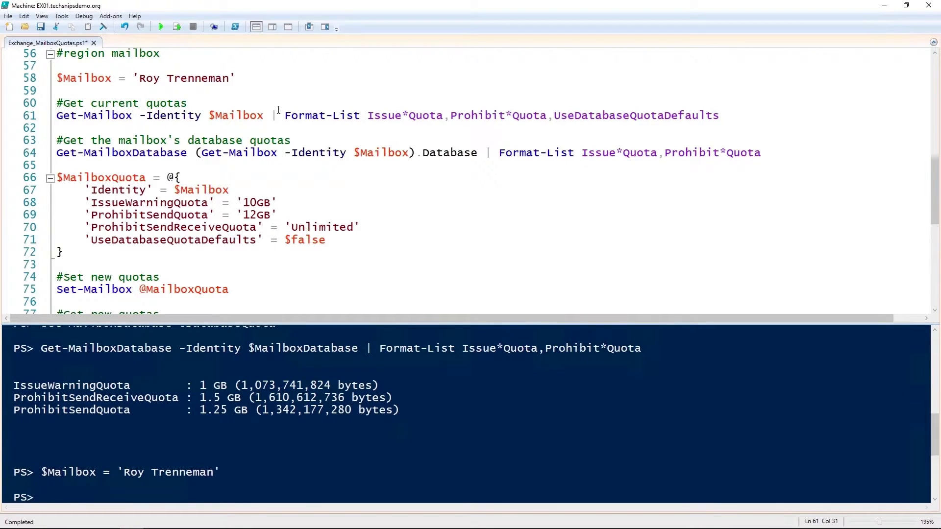
pyautogui.press('F8')
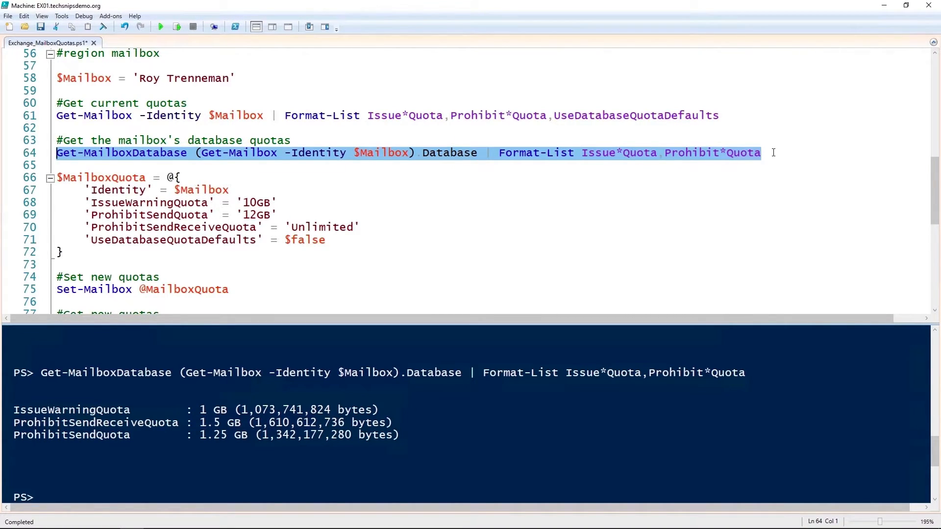
# - Scroll to the $MailboxQuota block with 10GB warning, 12GB prohibit send, Unlimited send/receive
pyautogui.scroll(-3)
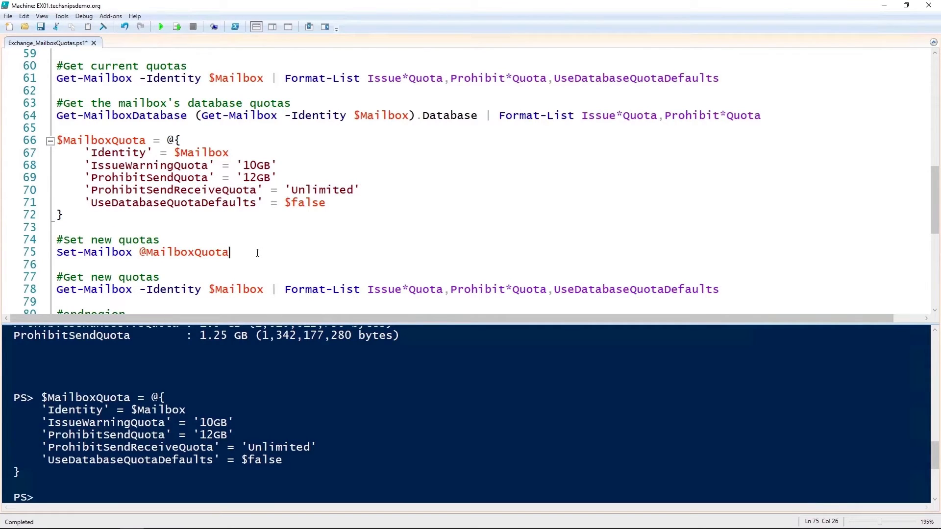
pyautogui.press('F8')
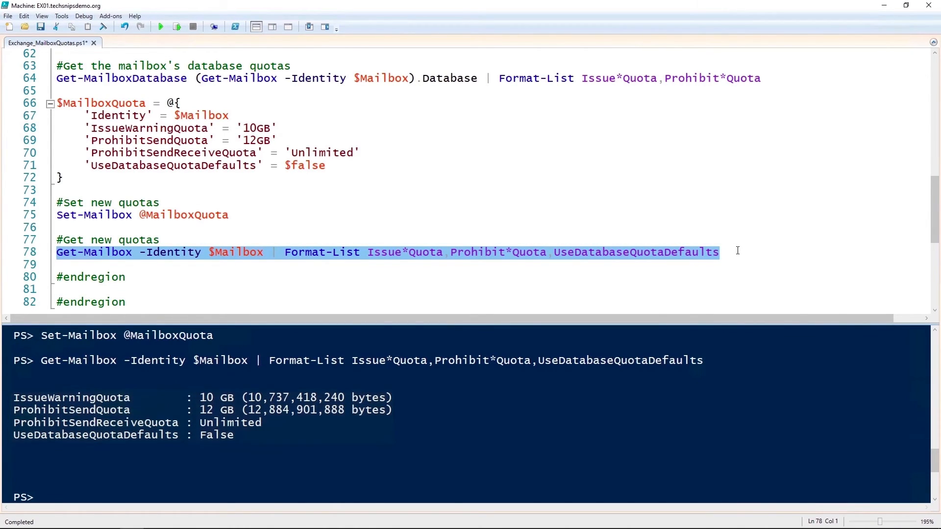
pyautogui.doubleClick(305, 165)
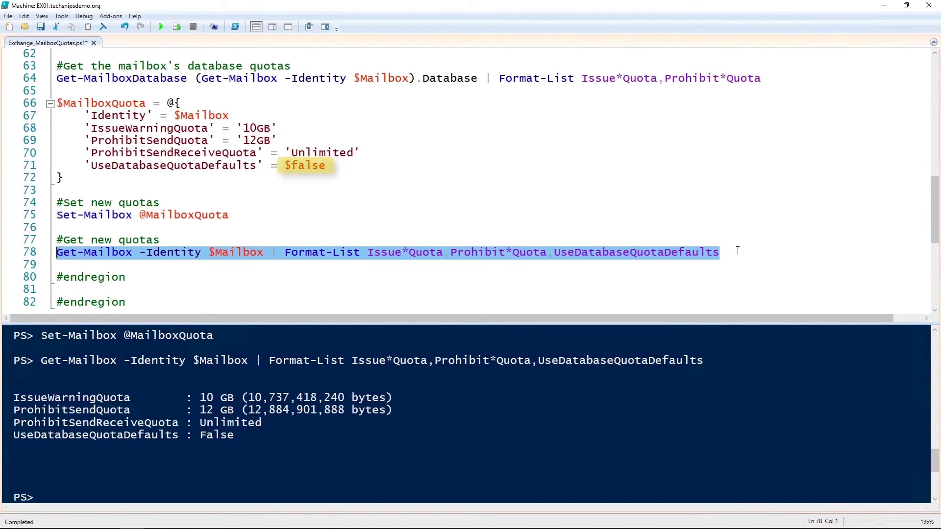